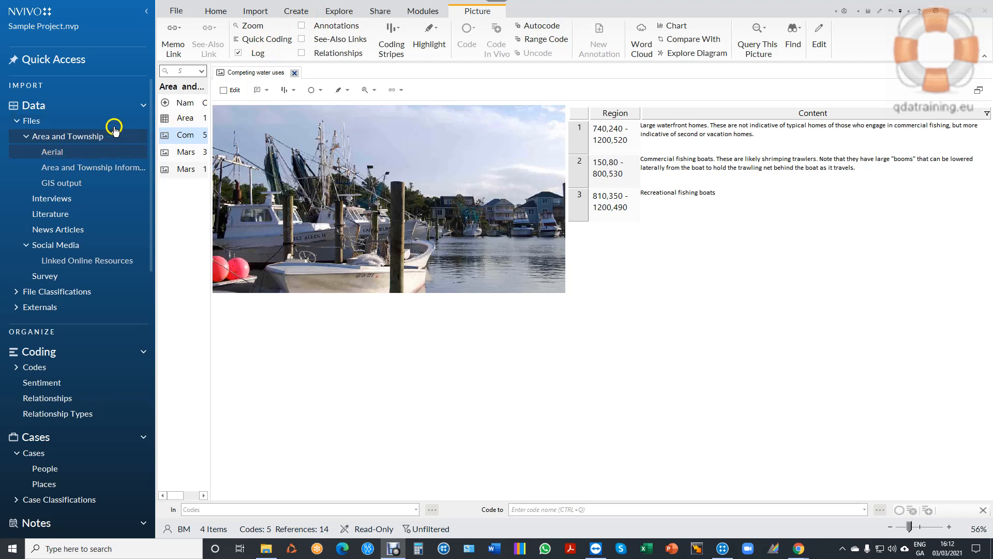
mouse_move(108, 235)
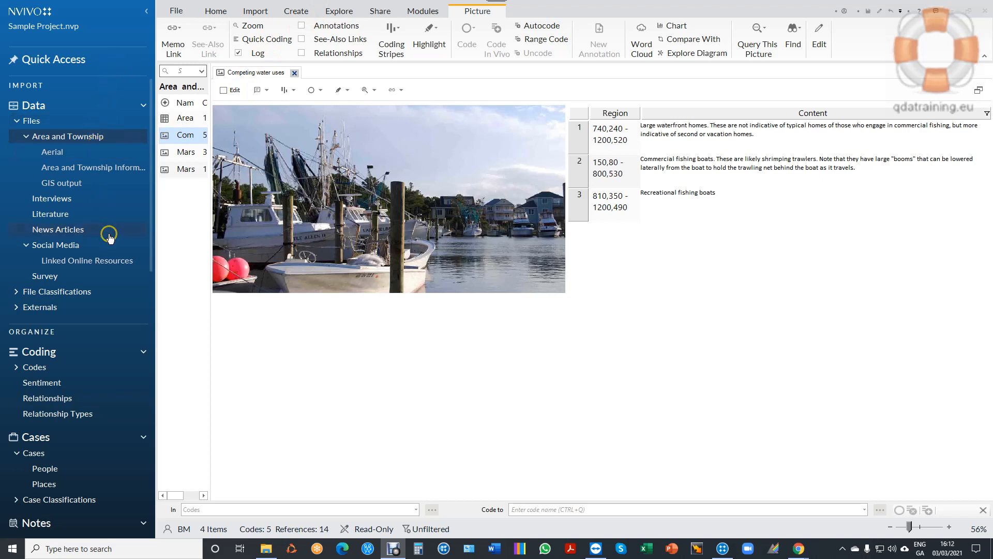
mouse_move(48, 140)
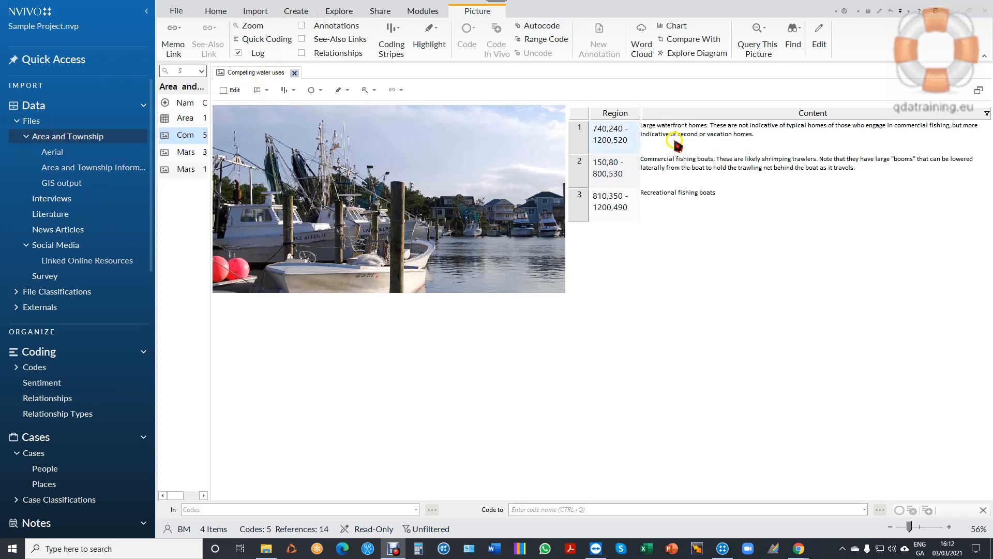
mouse_move(858, 143)
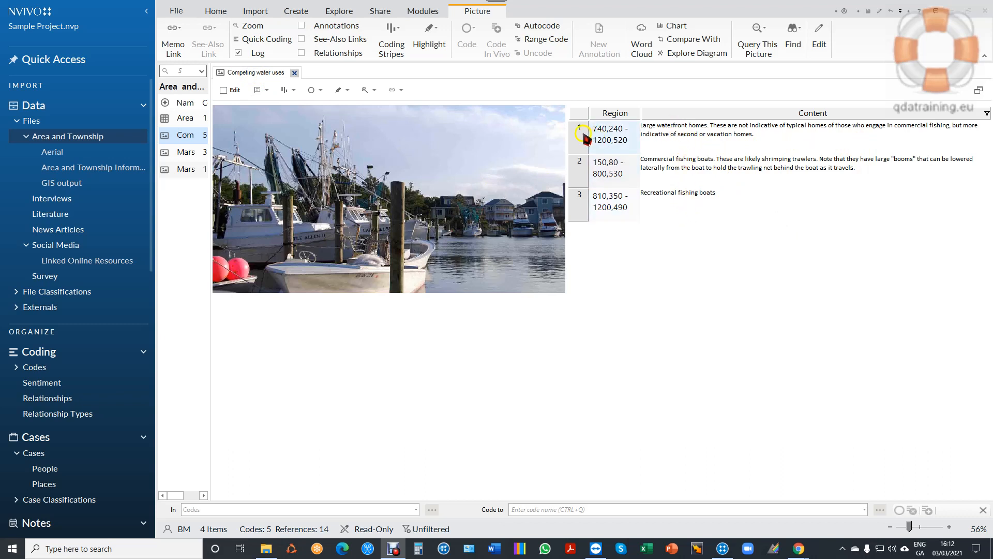
- Review the existing log rows and their linked regions (fishing boats, waterfront homes)
left_click(607, 133)
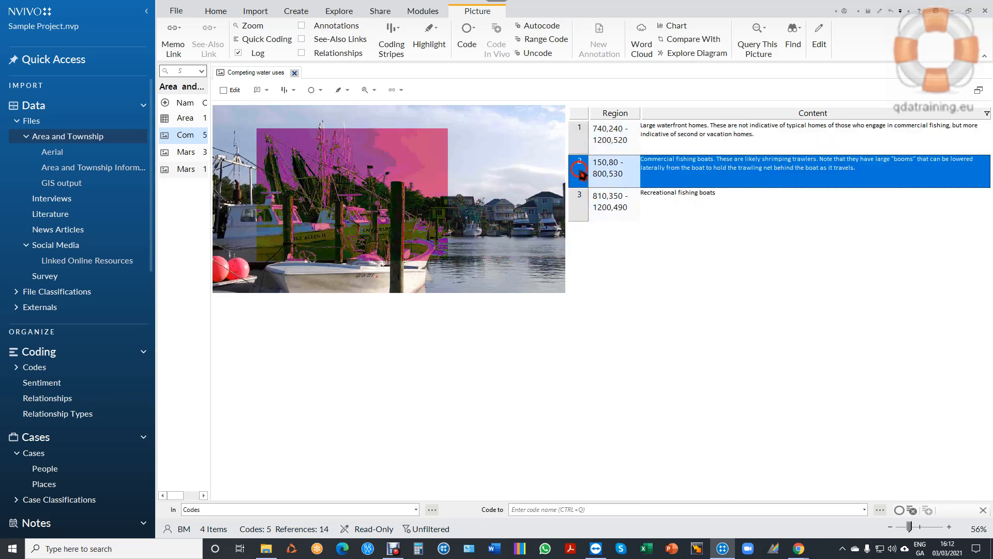
left_click(612, 202)
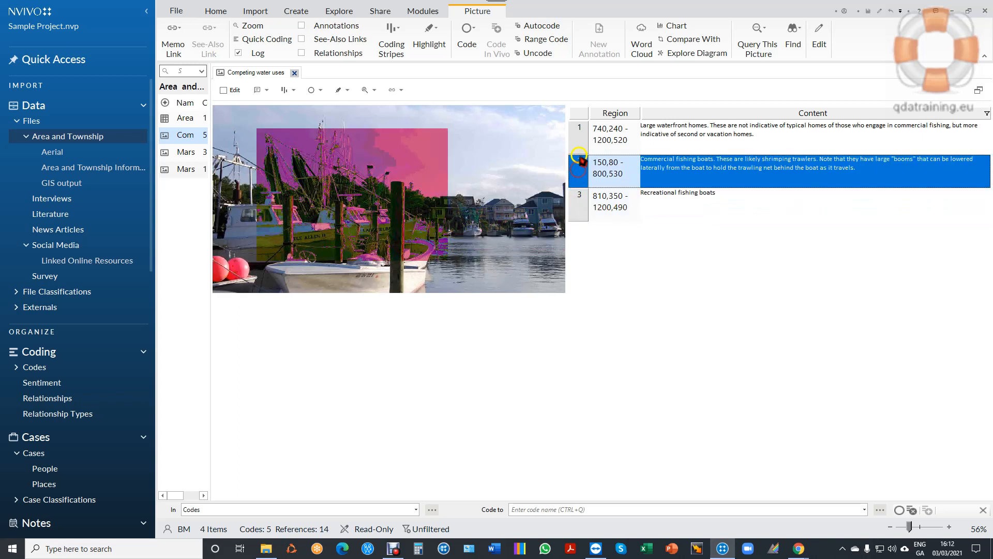
left_click(612, 130)
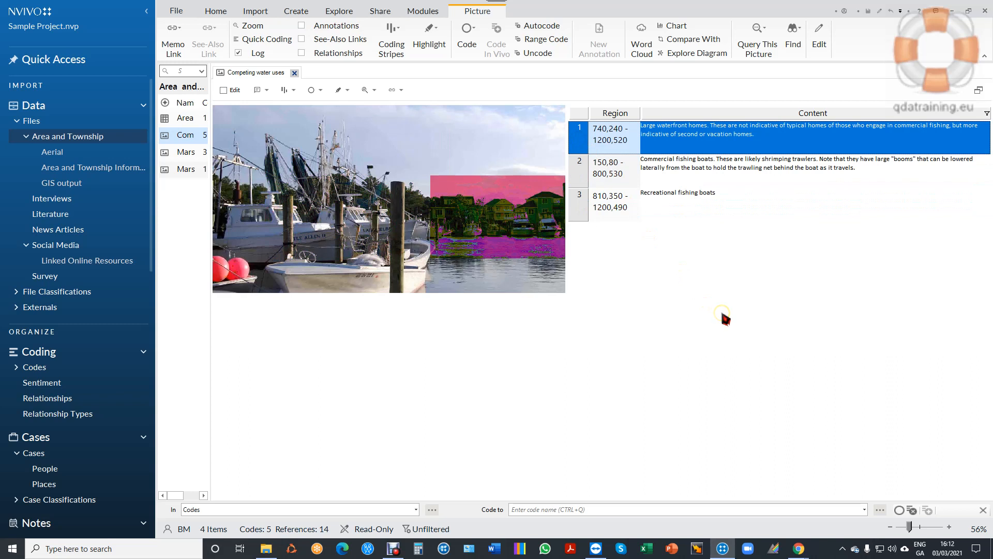
mouse_move(716, 311)
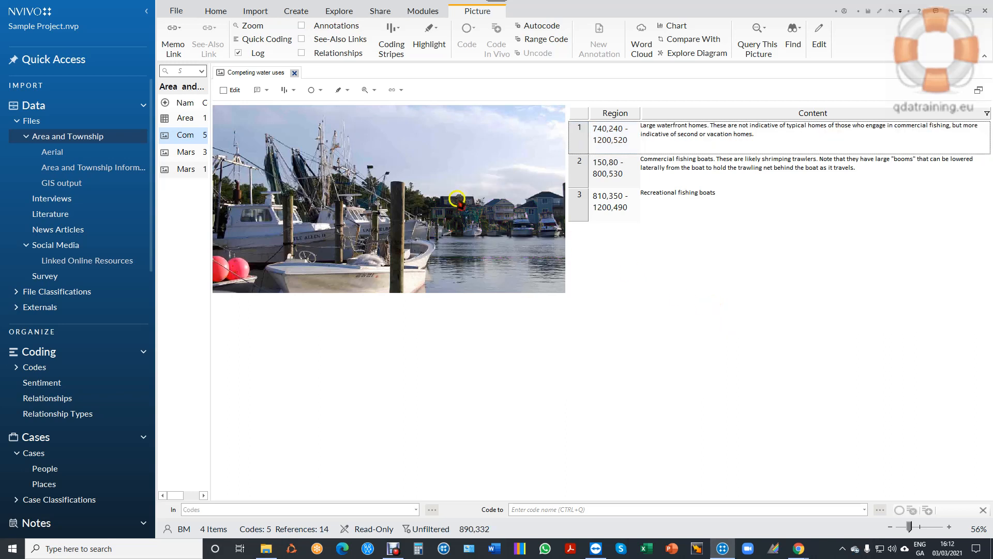
mouse_move(230, 89)
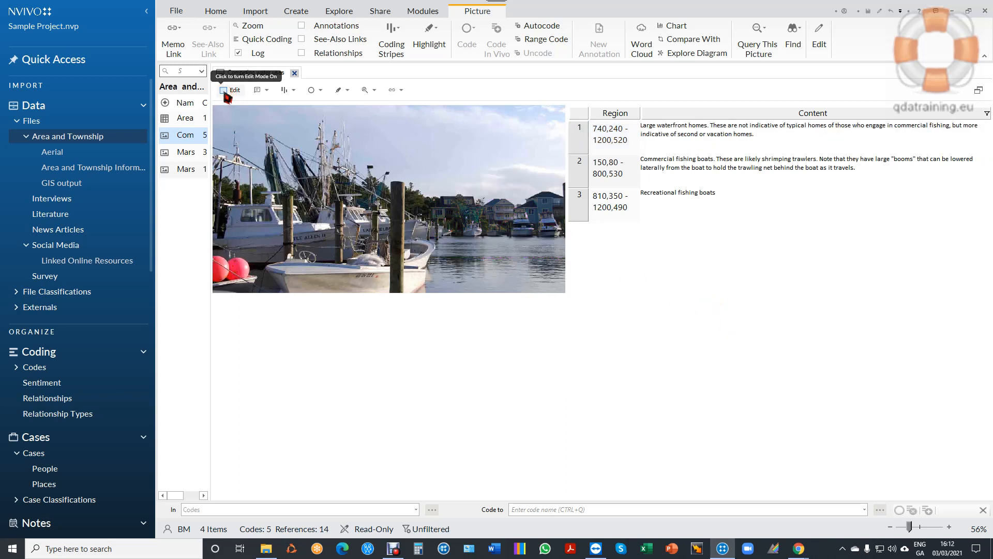
- Make the picture editable and insert a log row for the marked water region
left_click(224, 89)
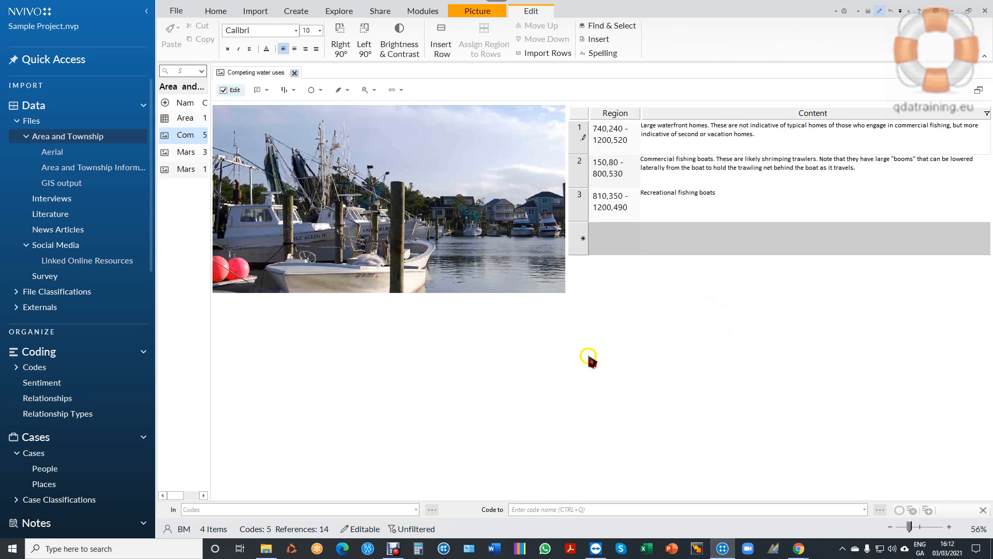
mouse_move(458, 249)
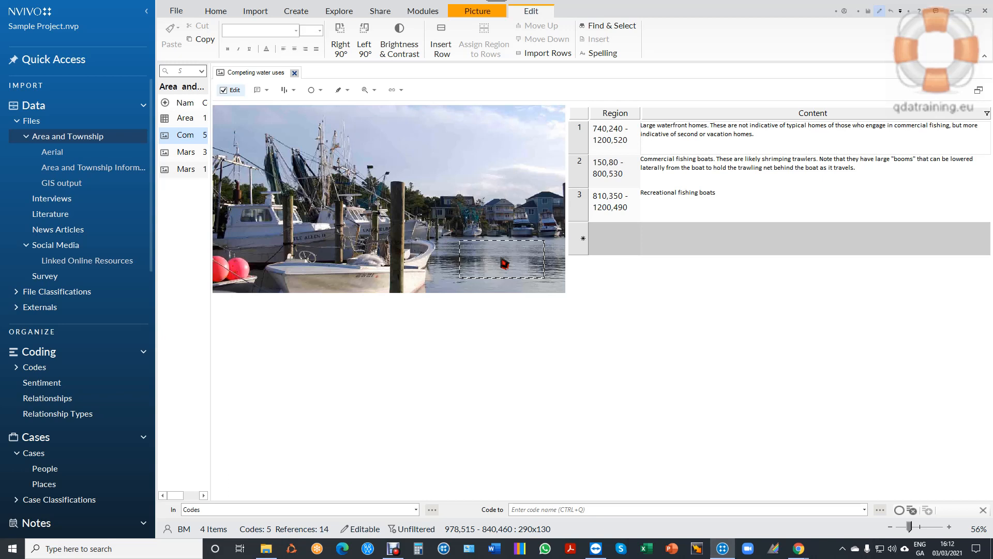
right_click(504, 262)
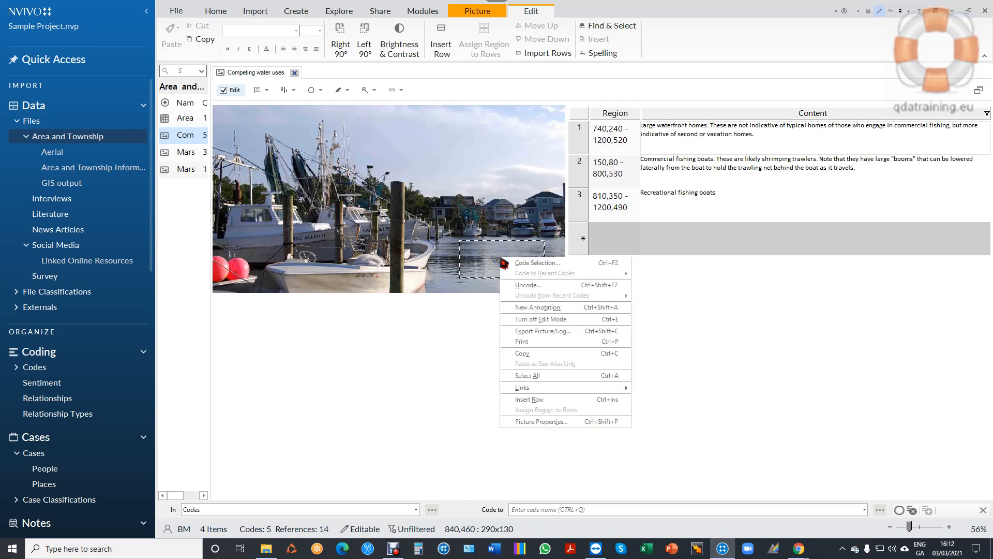
mouse_move(551, 399)
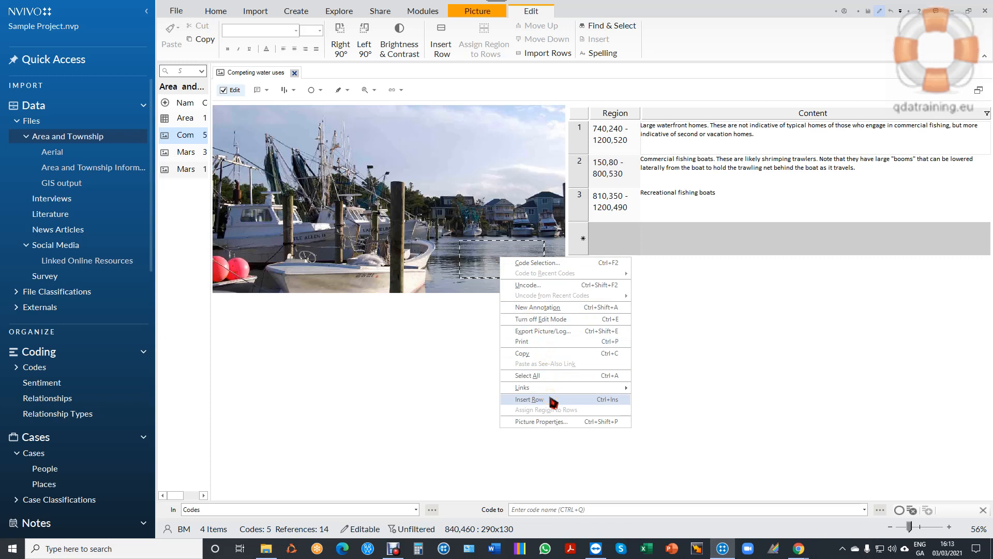
left_click(529, 399)
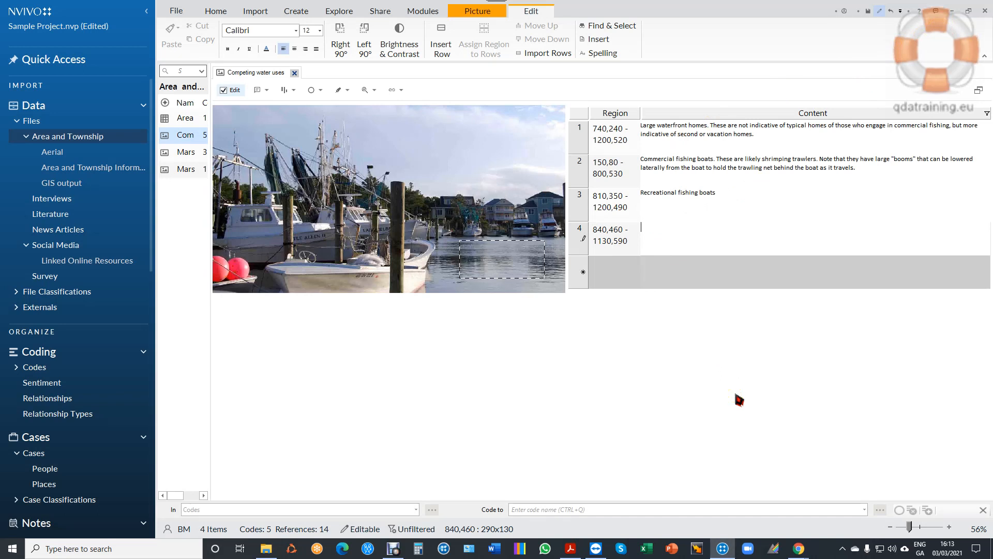
- Enter 'Comment on water quality' as row 4's content and check its linked region
type("Comment")
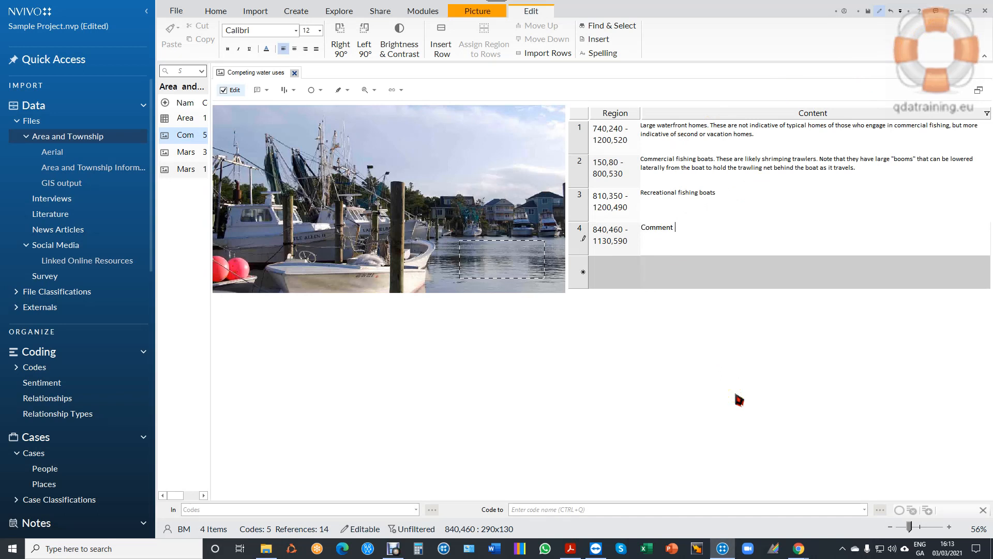
type("on water quality")
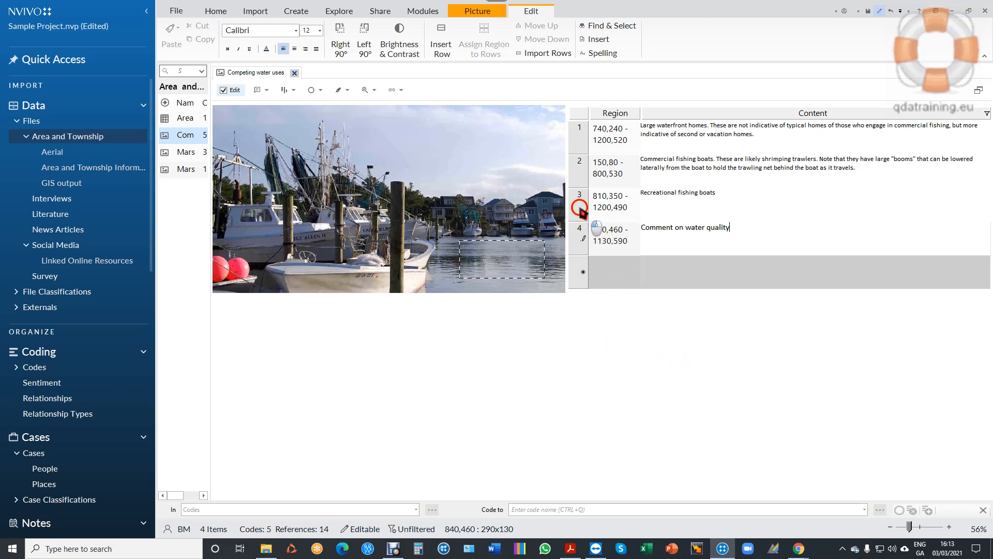
left_click(677, 193)
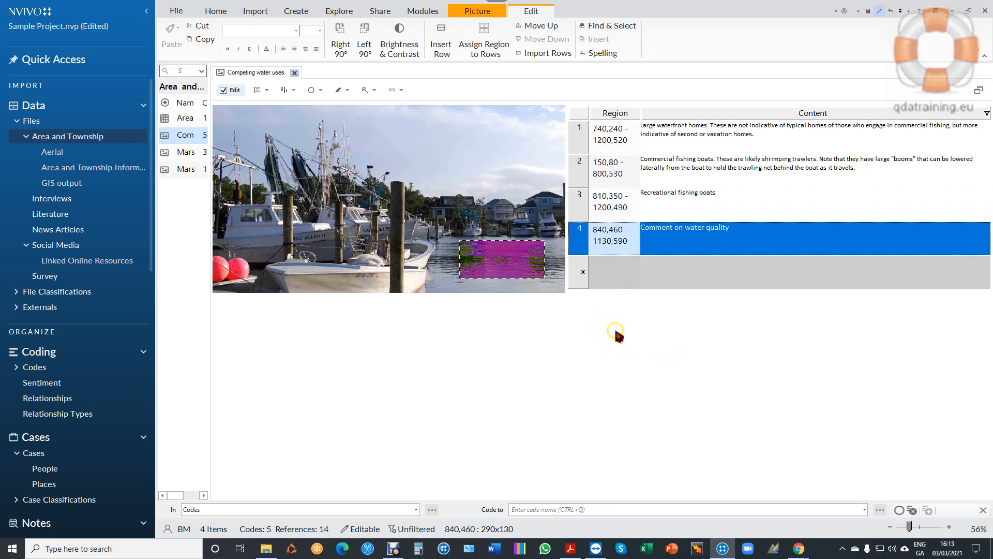
mouse_move(227, 329)
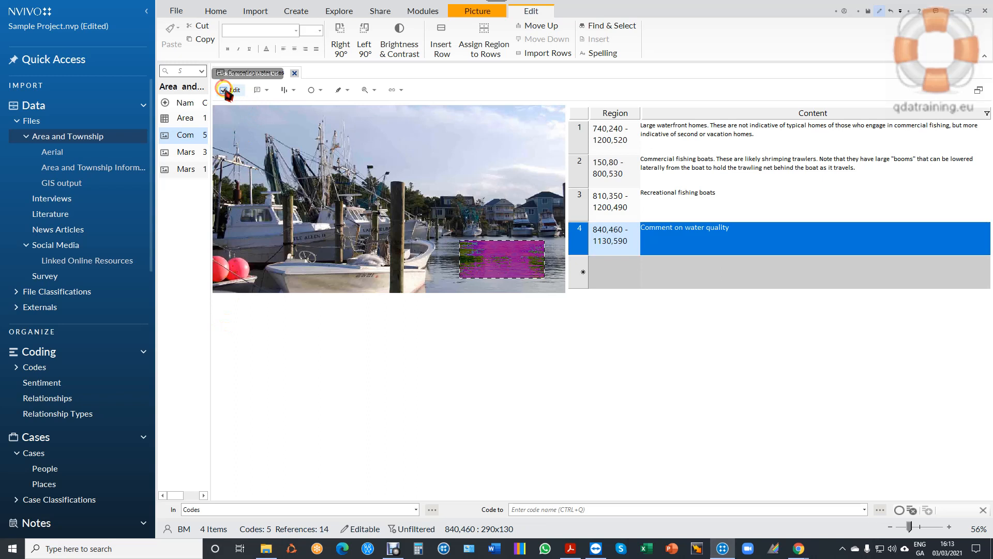
- End editing, show the codes list and pick the water-quality row for coding
left_click(224, 89)
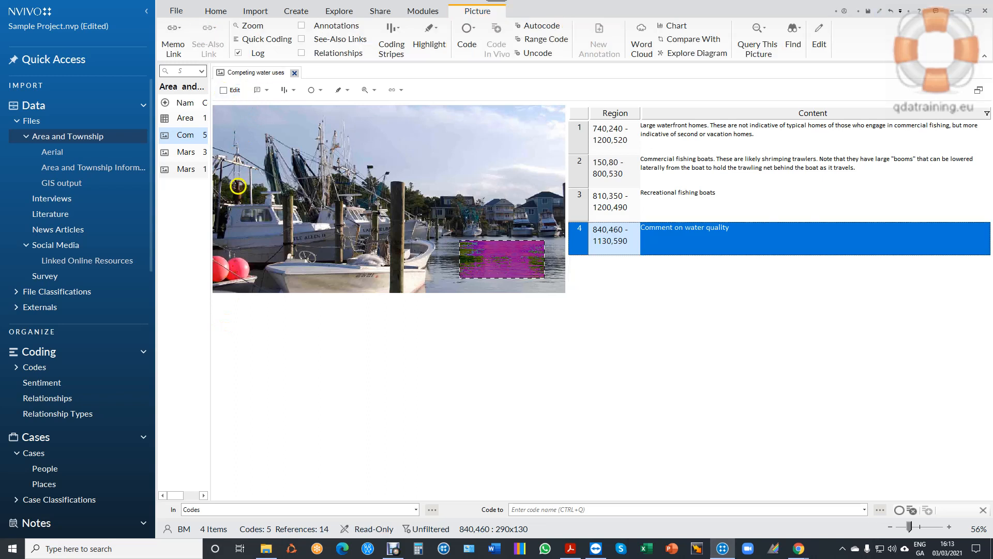
mouse_move(210, 315)
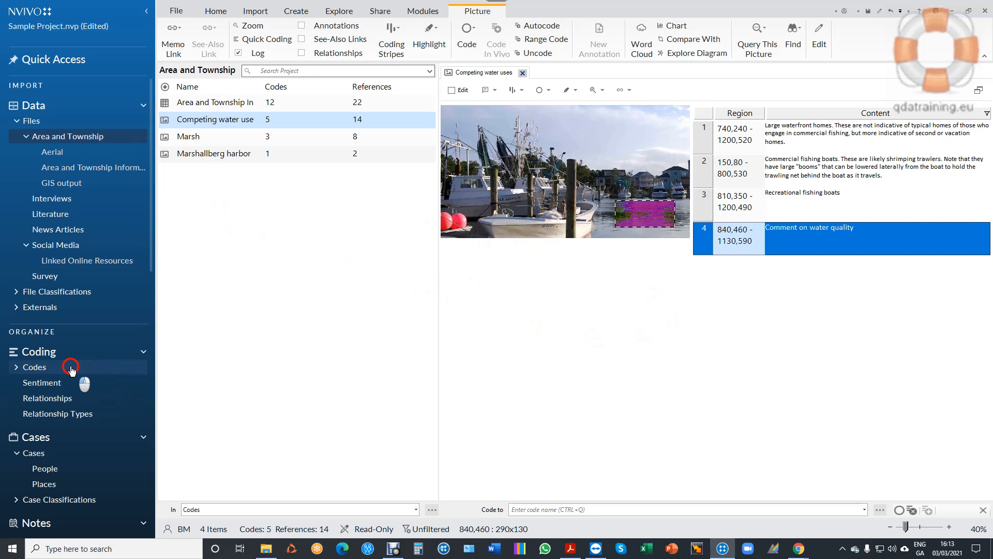
left_click(34, 366)
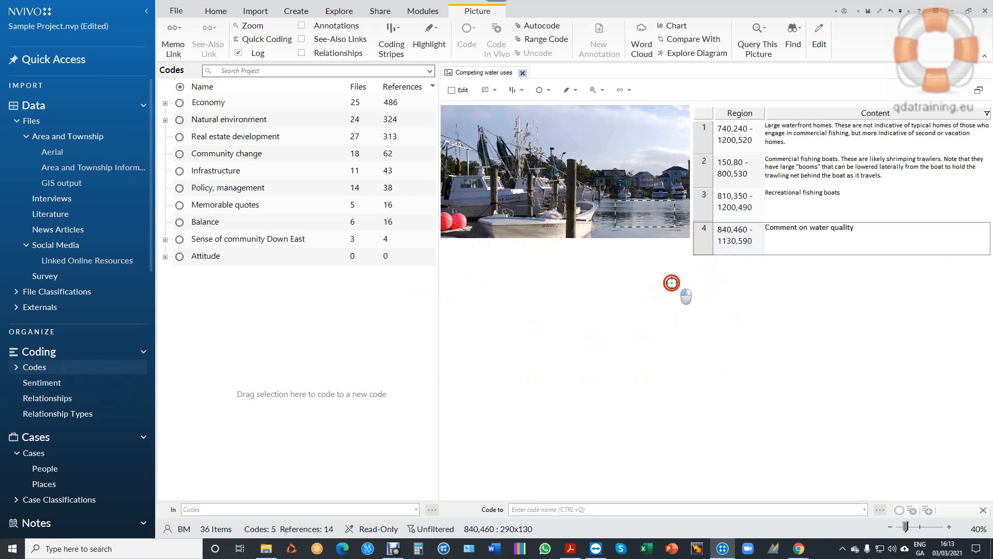
mouse_move(704, 239)
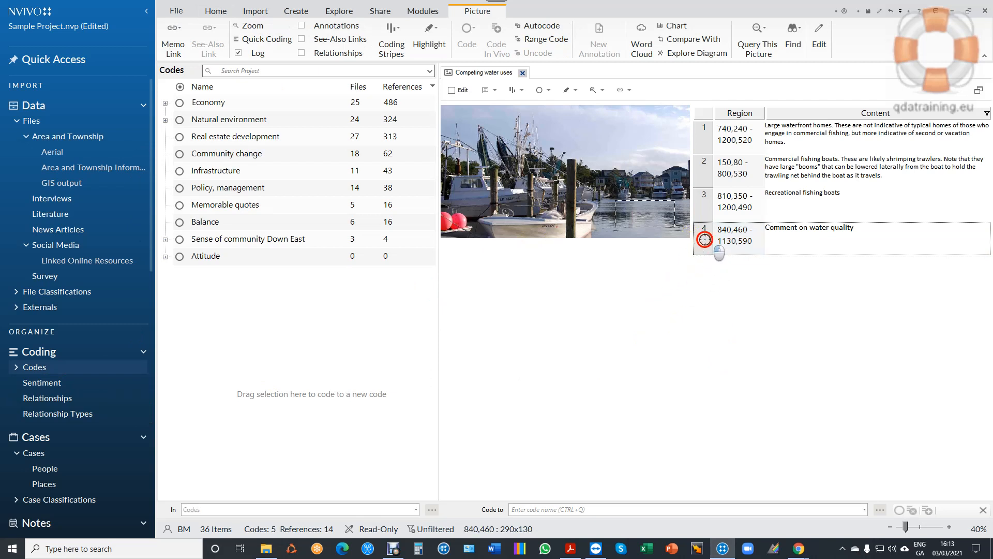
left_click(809, 226)
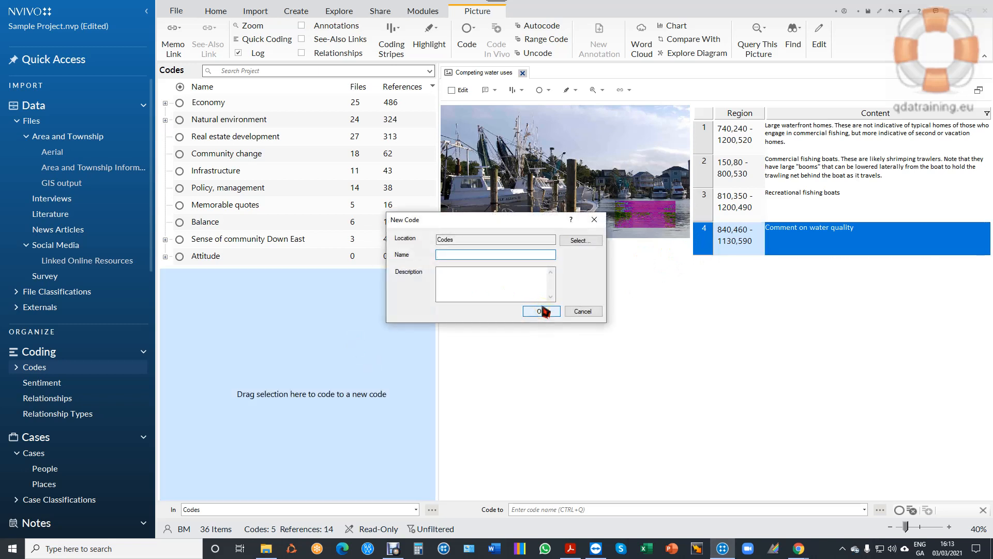
- Name the new code 'Waterfront Coding' and confirm its creation
left_click(494, 255)
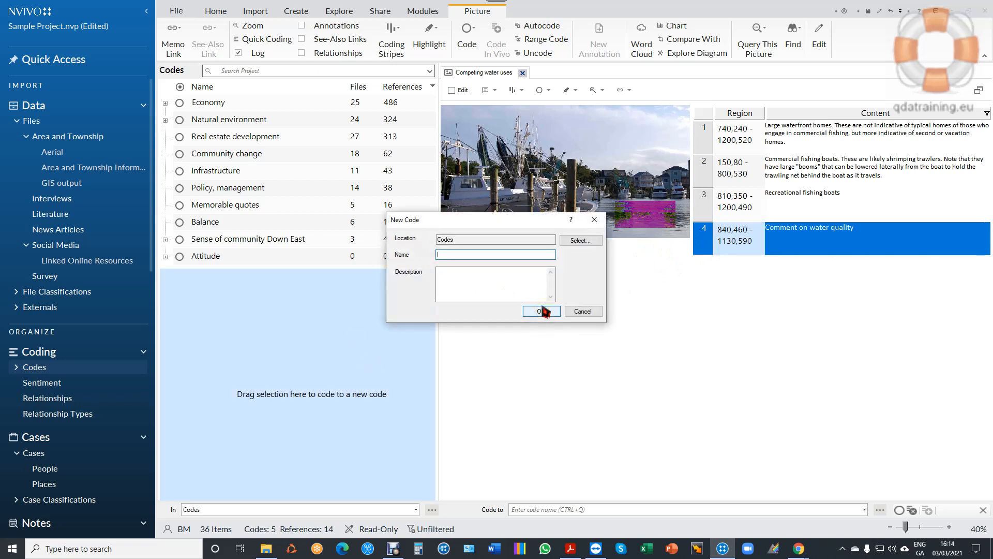
type("Waterfront Co")
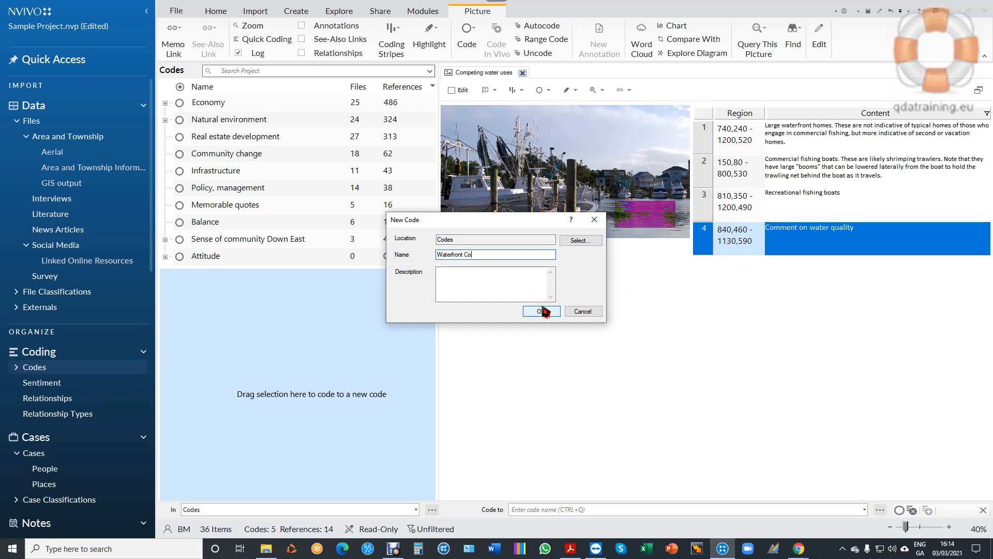
left_click(538, 311)
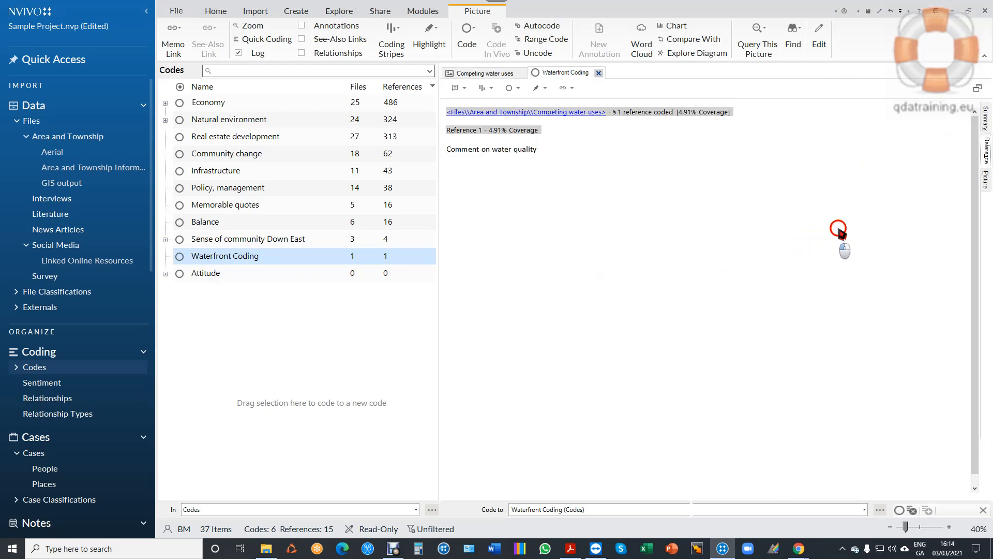
- Show Waterfront Coding's reference as the picture with the water region marked
left_click(215, 10)
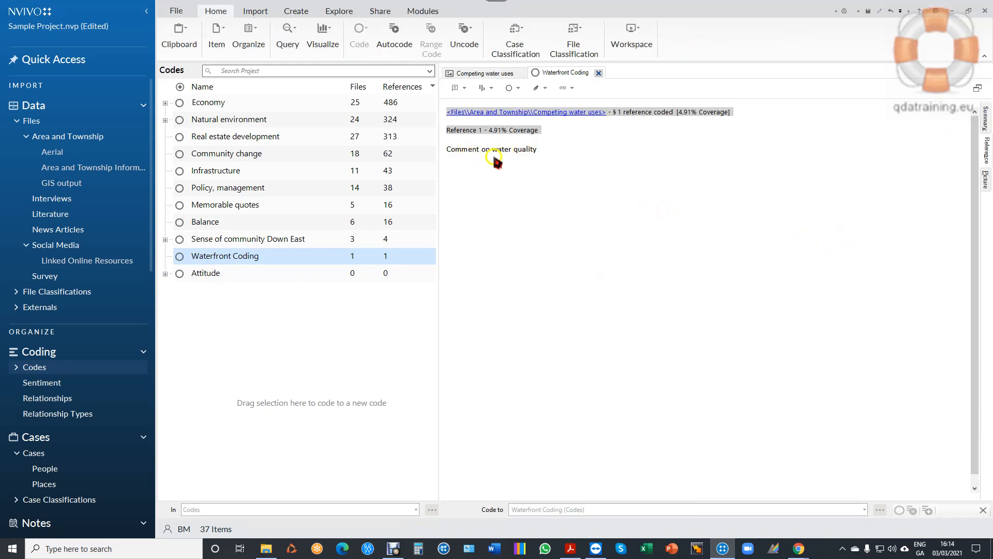
mouse_move(821, 182)
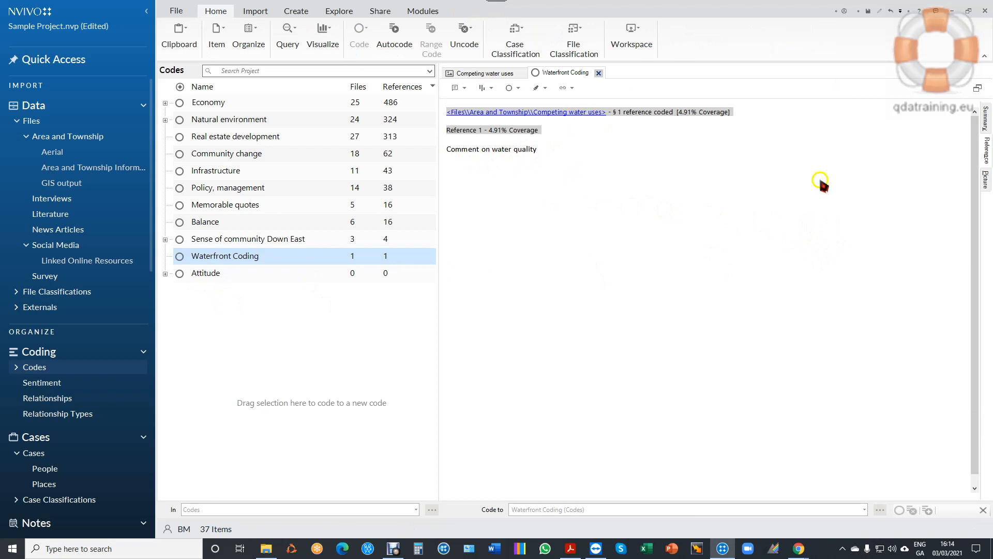
mouse_move(985, 188)
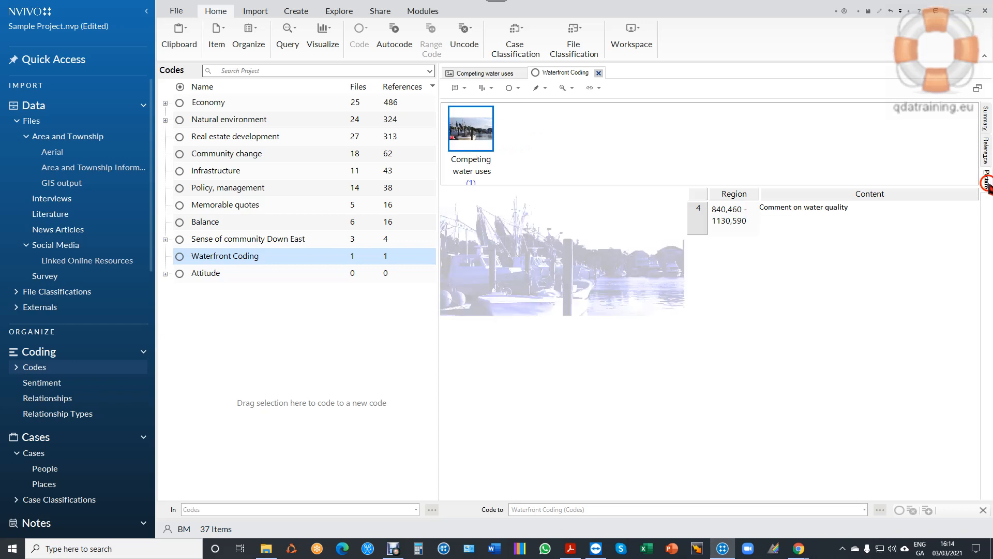
left_click(644, 274)
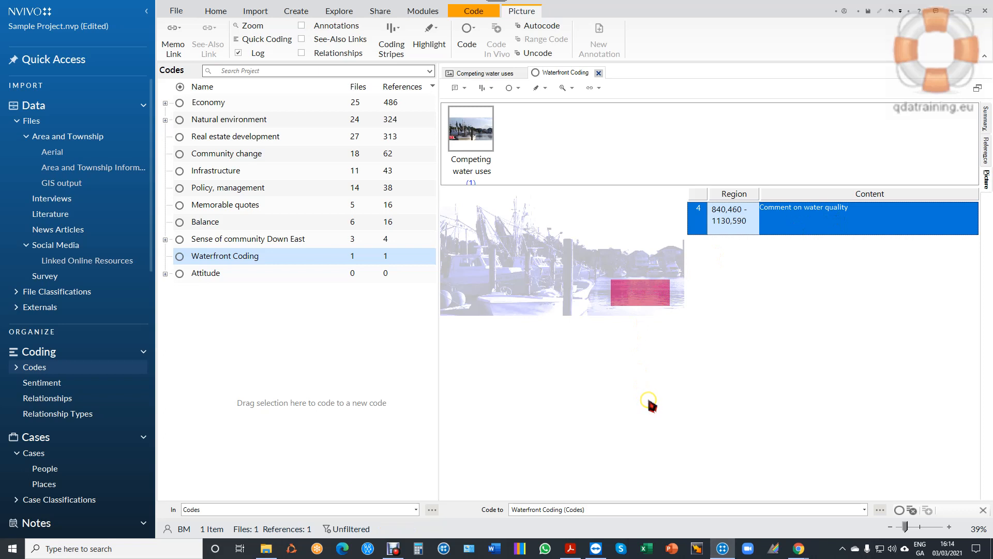
mouse_move(594, 278)
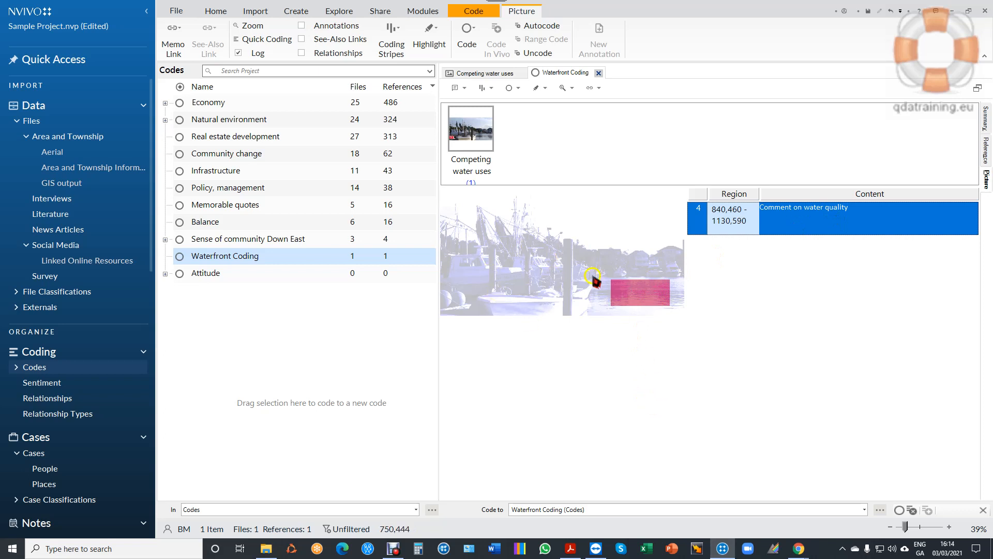
mouse_move(788, 327)
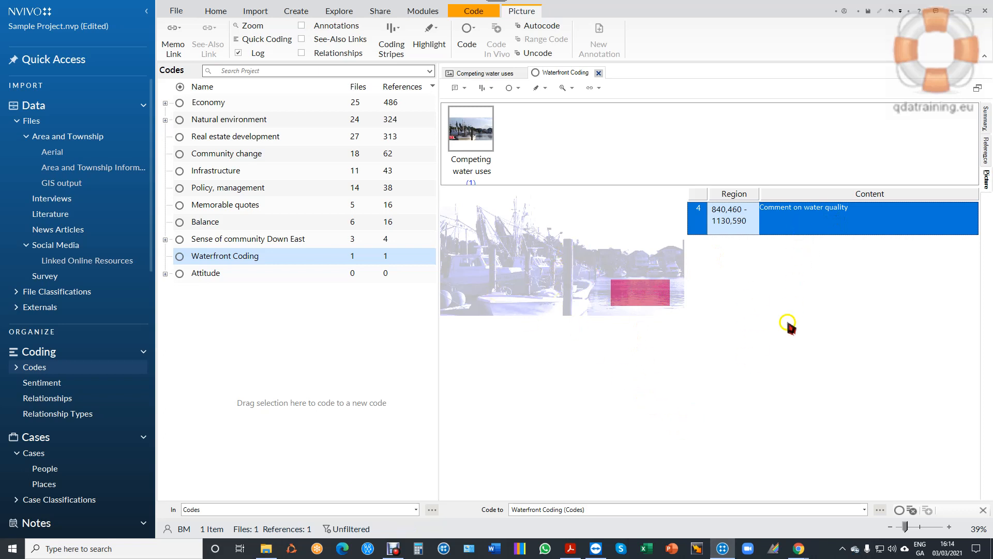
mouse_move(788, 364)
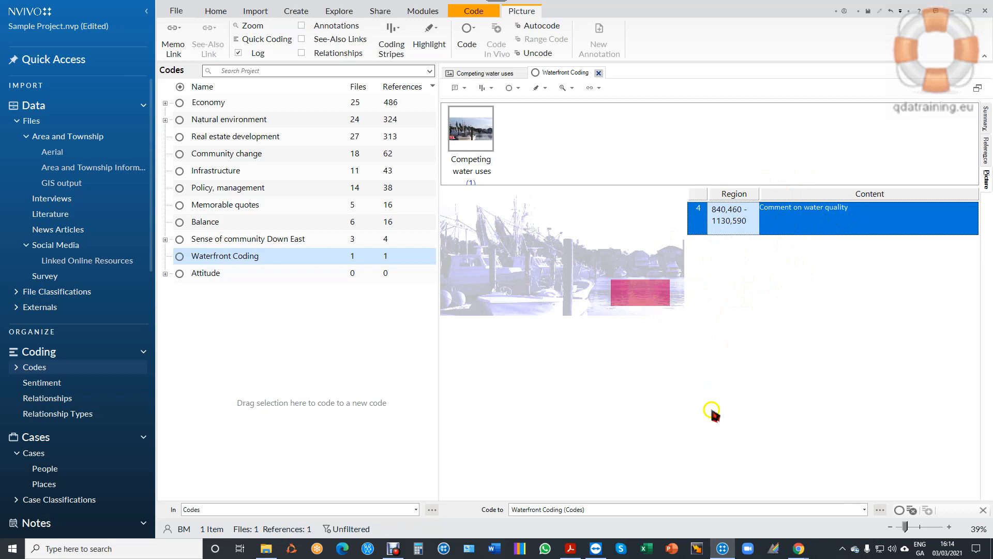
mouse_move(713, 417)
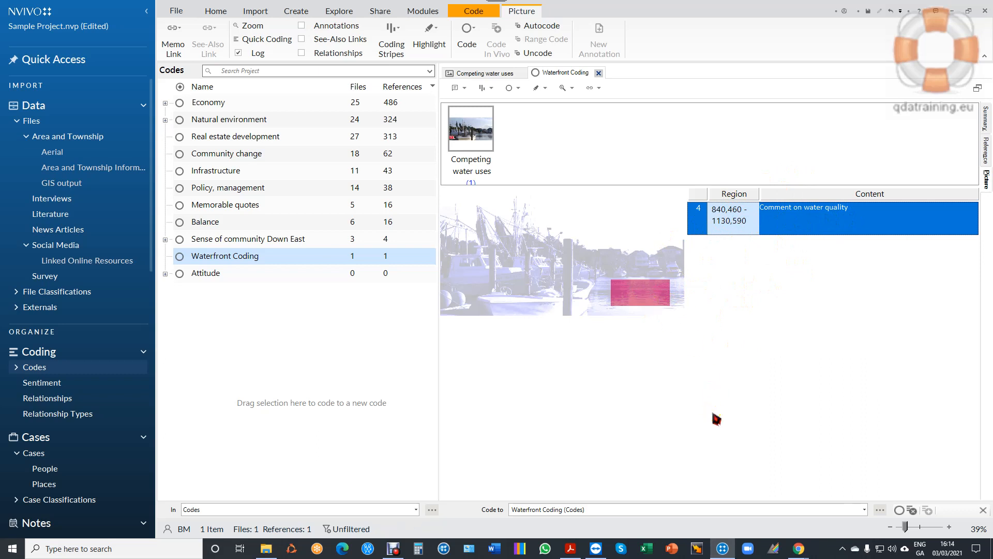